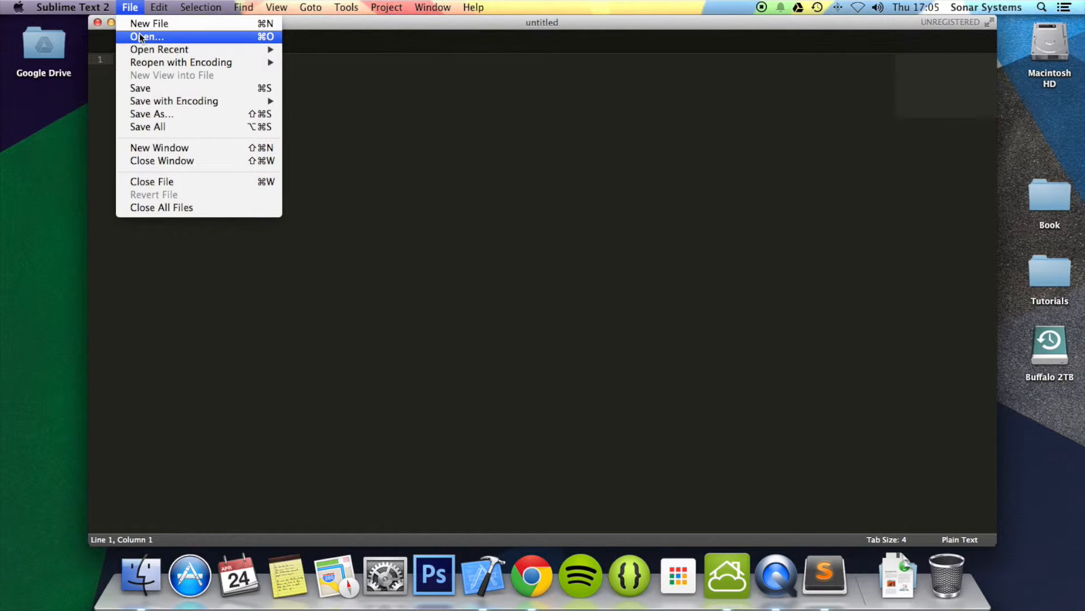
Open main.js, the script holding the alert("Hello World!") line, from disk.
left_click(146, 37)
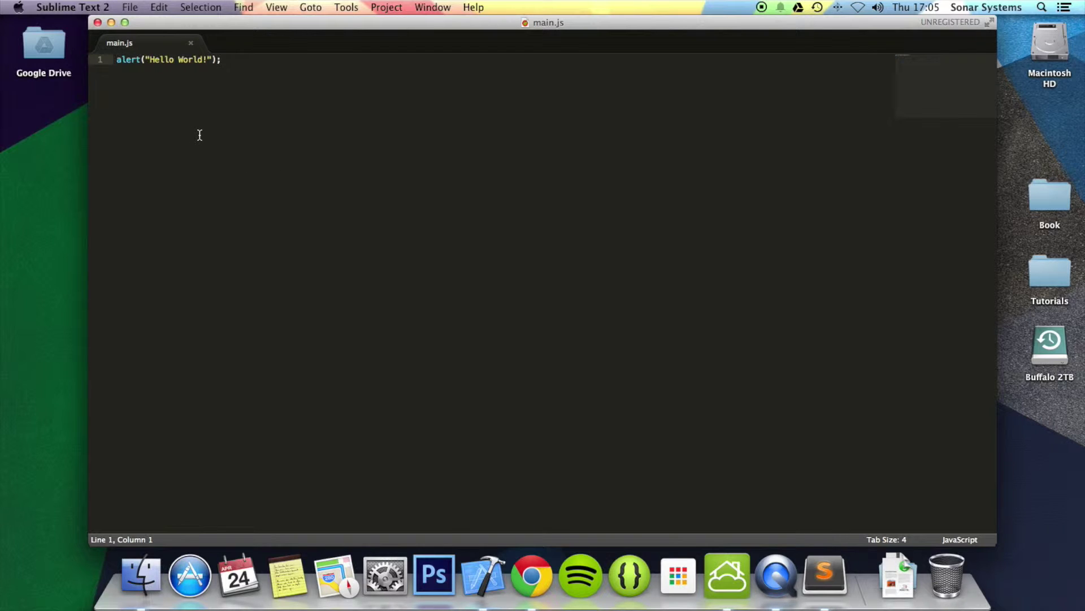
Add two blank lines above the alert, trying keywords var, if, for, while, catch, Arra and erasing them.
key("Enter")
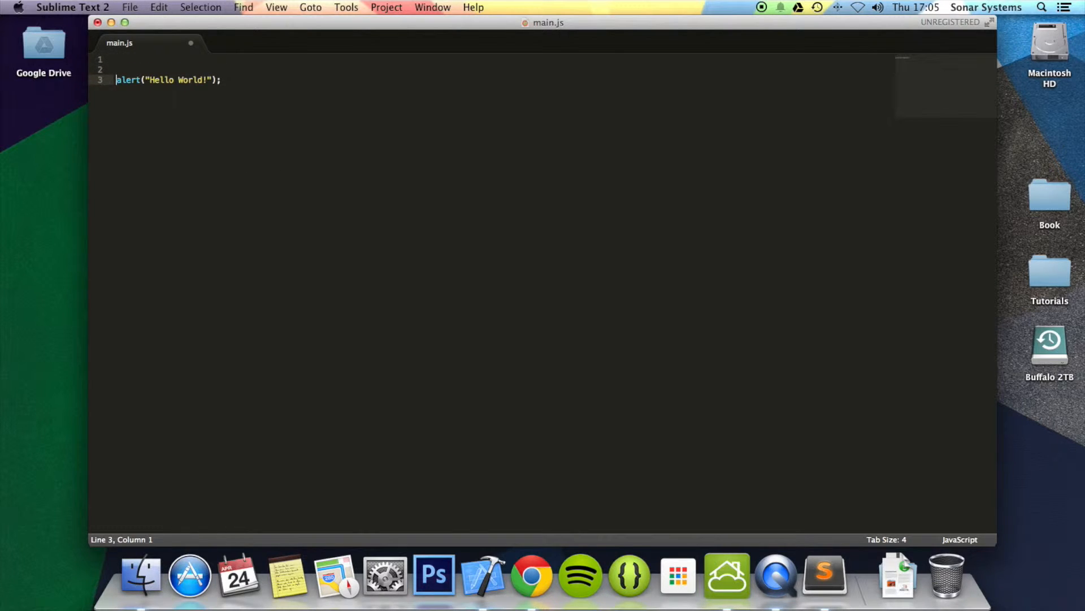
type("var")
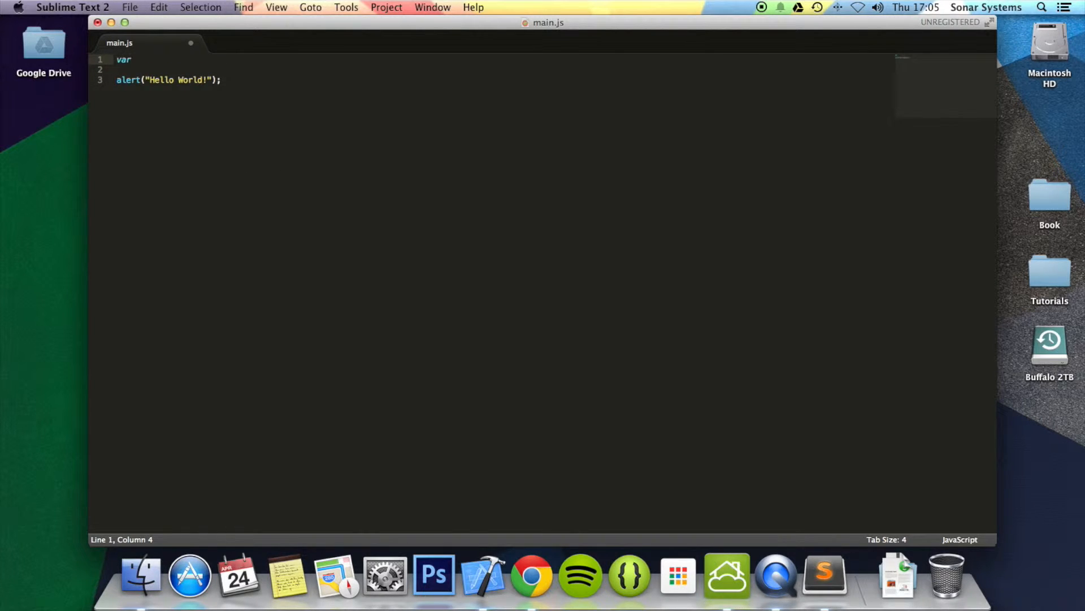
type("if")
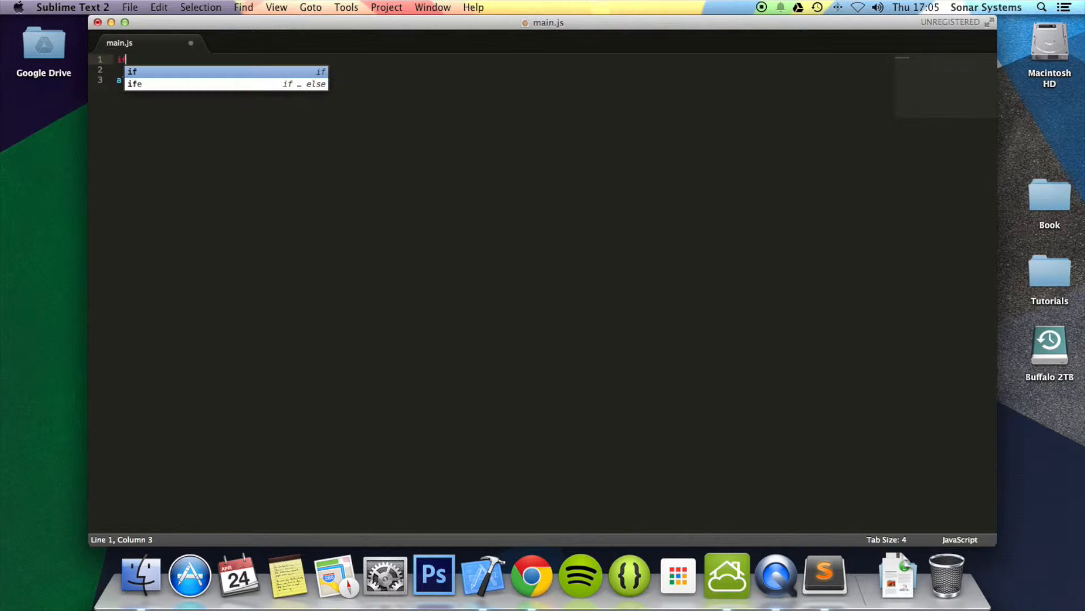
type("for")
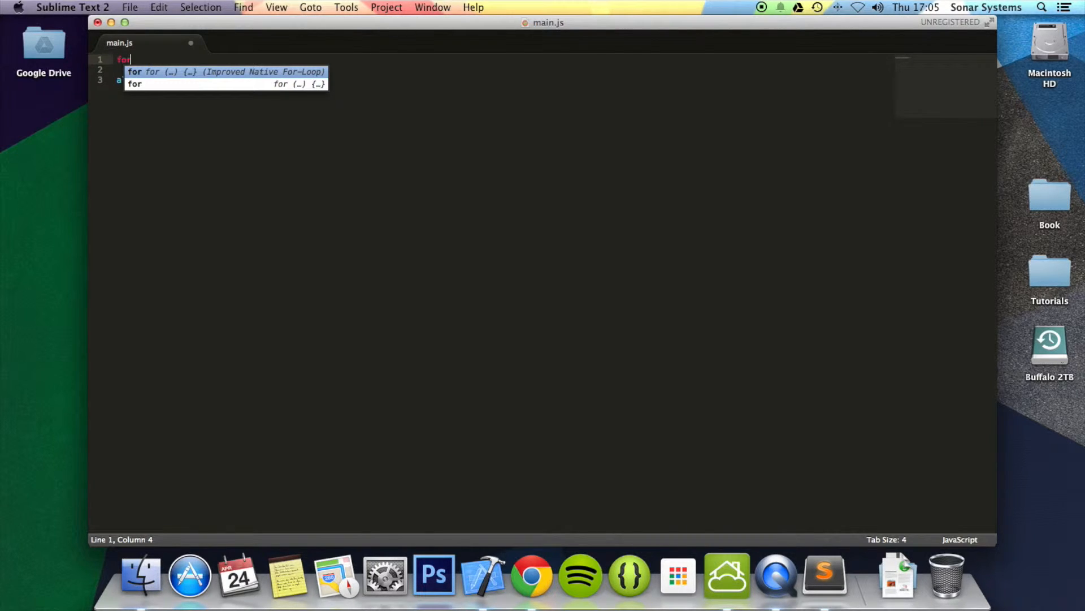
type("while")
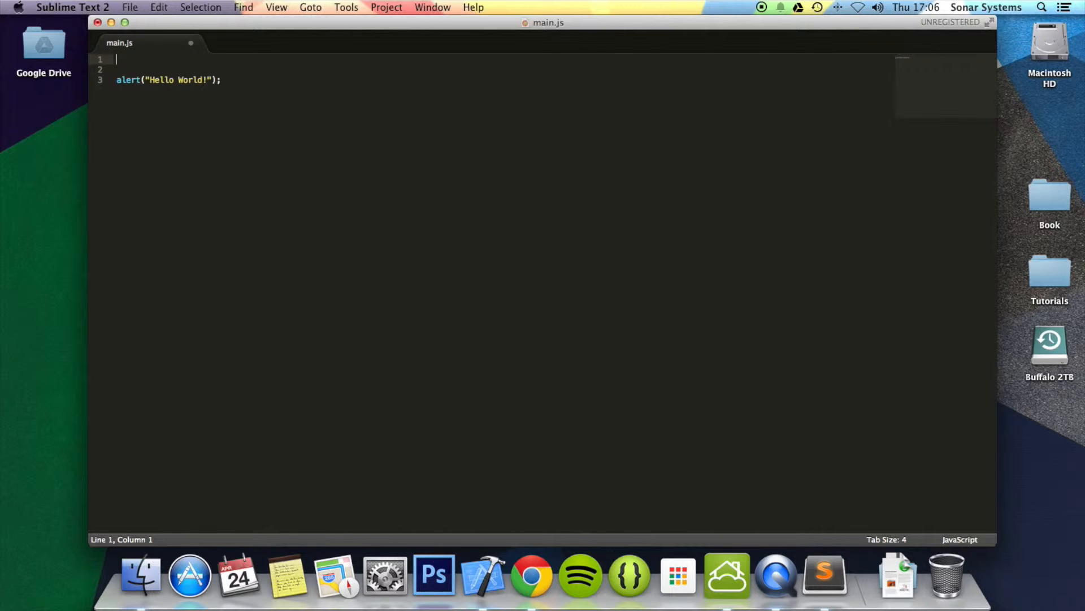
type("catch")
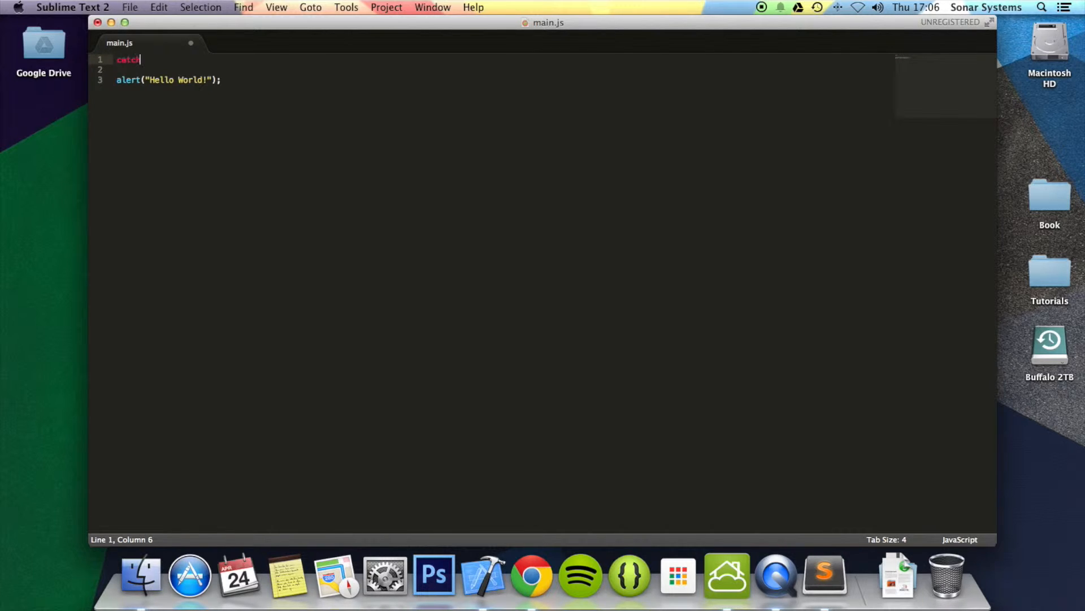
key("backspace")
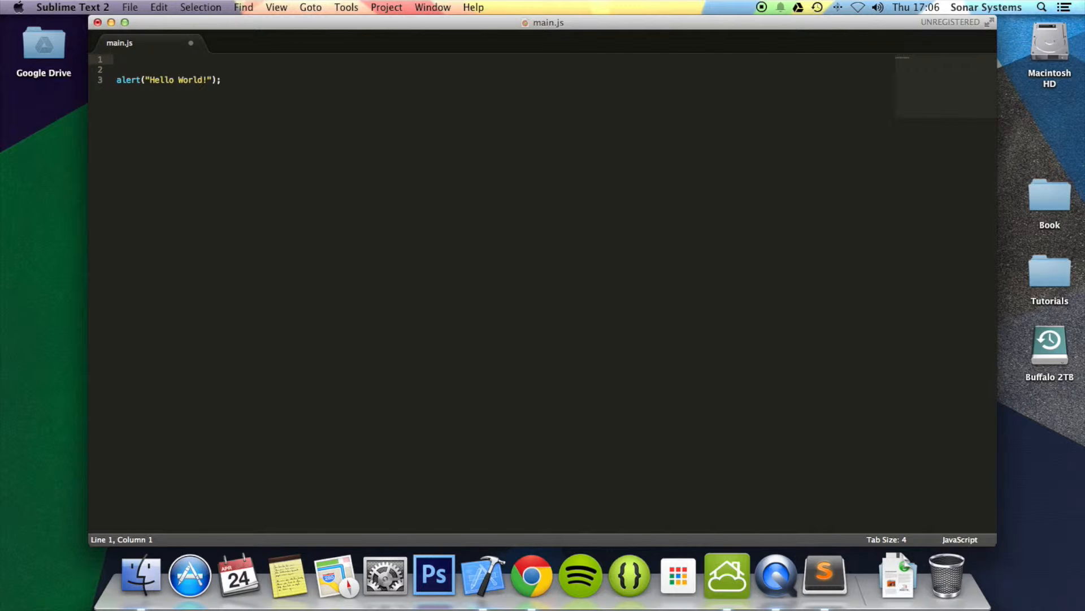
type("Arra")
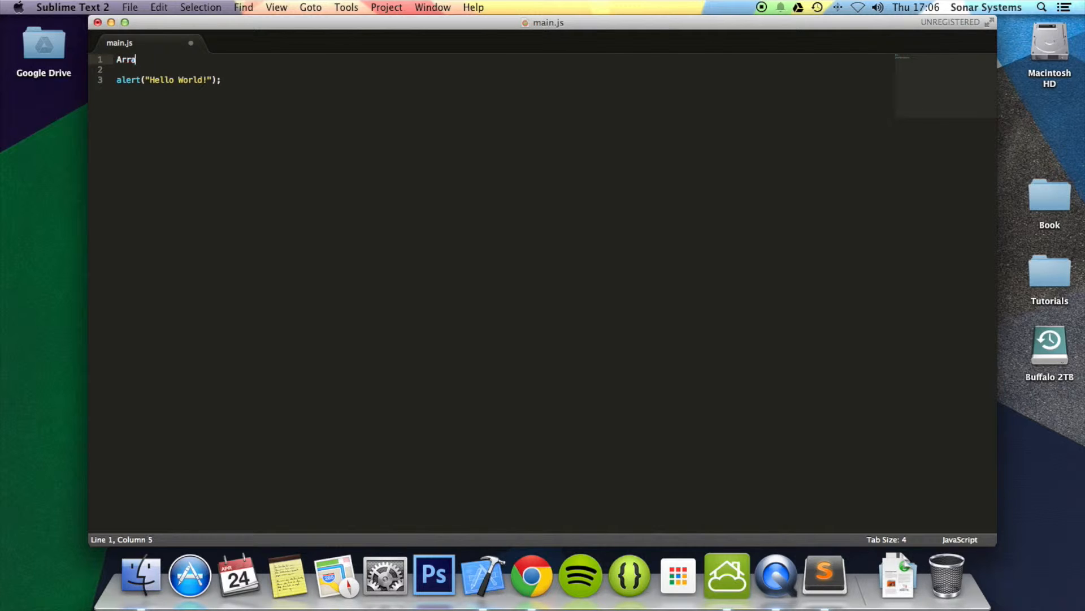
key("backspace")
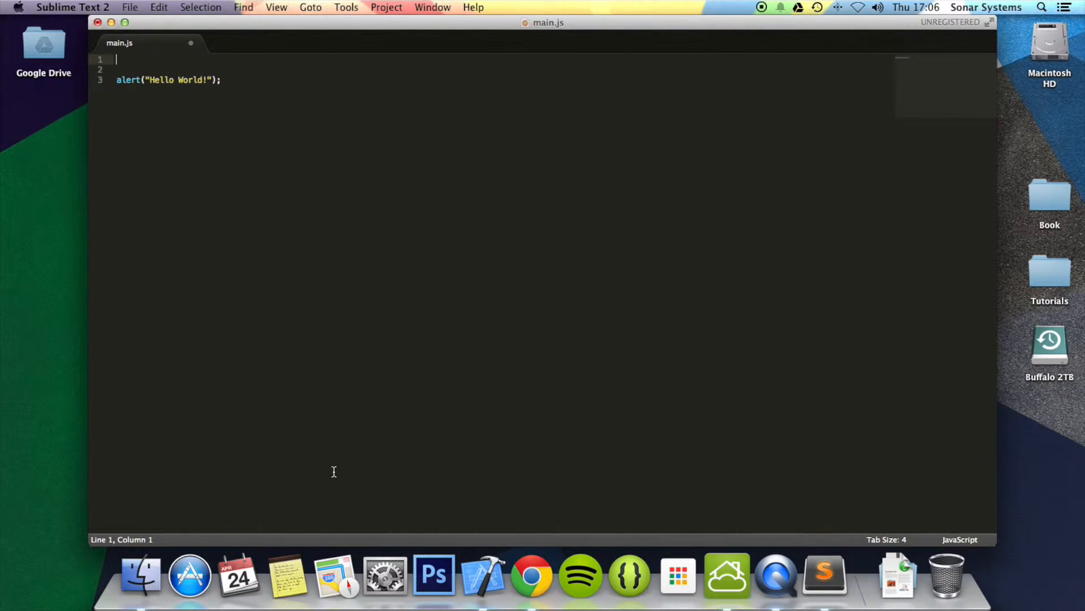
mouse_move(590, 547)
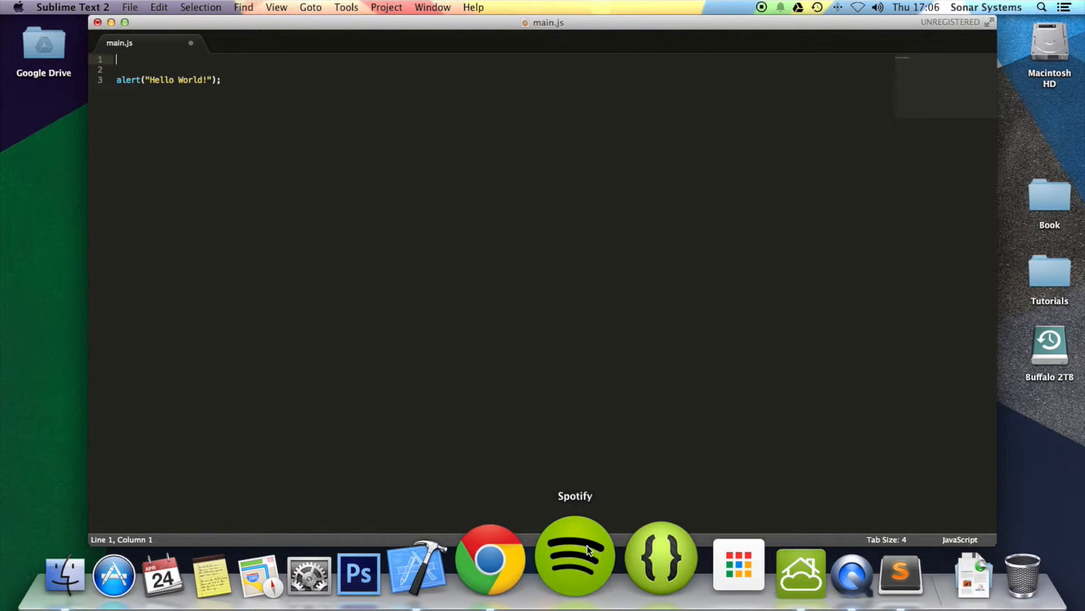
mouse_move(321, 409)
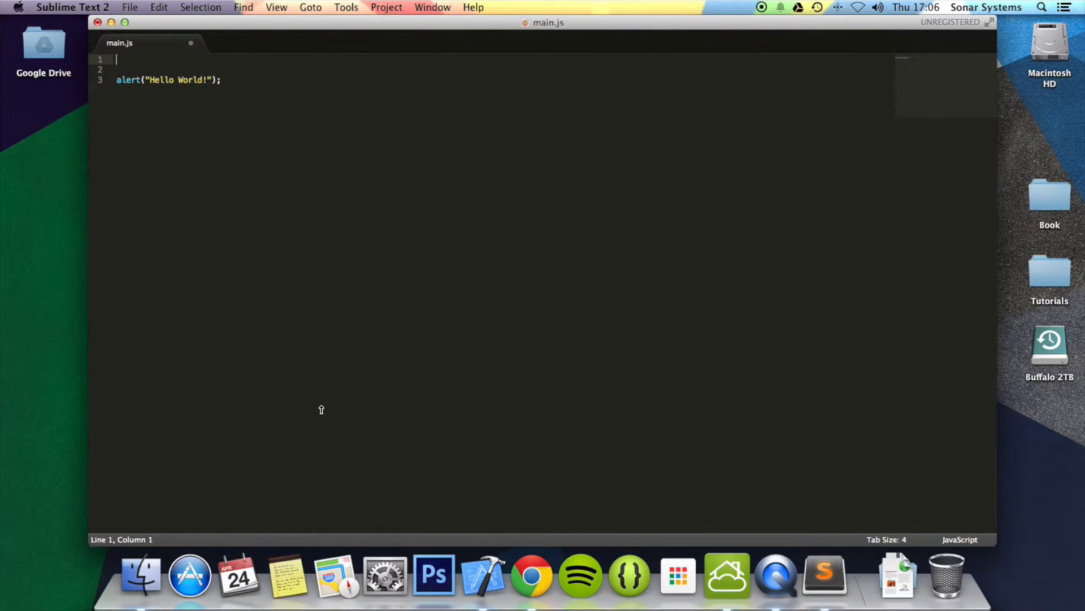
Select all of main.js, then bring Google Chrome to the front.
key("cmd+a")
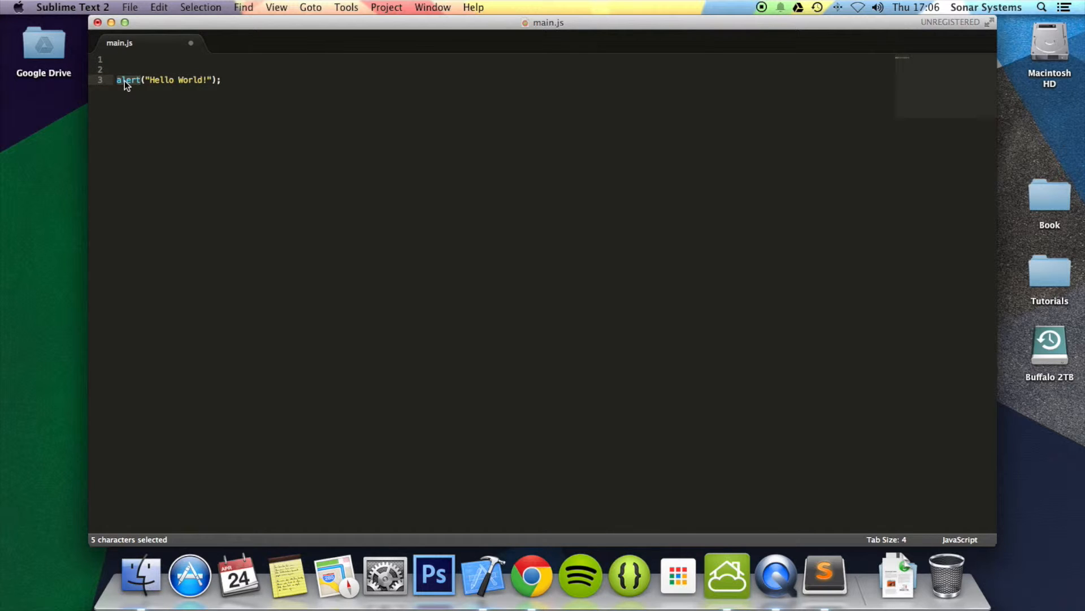
mouse_move(536, 571)
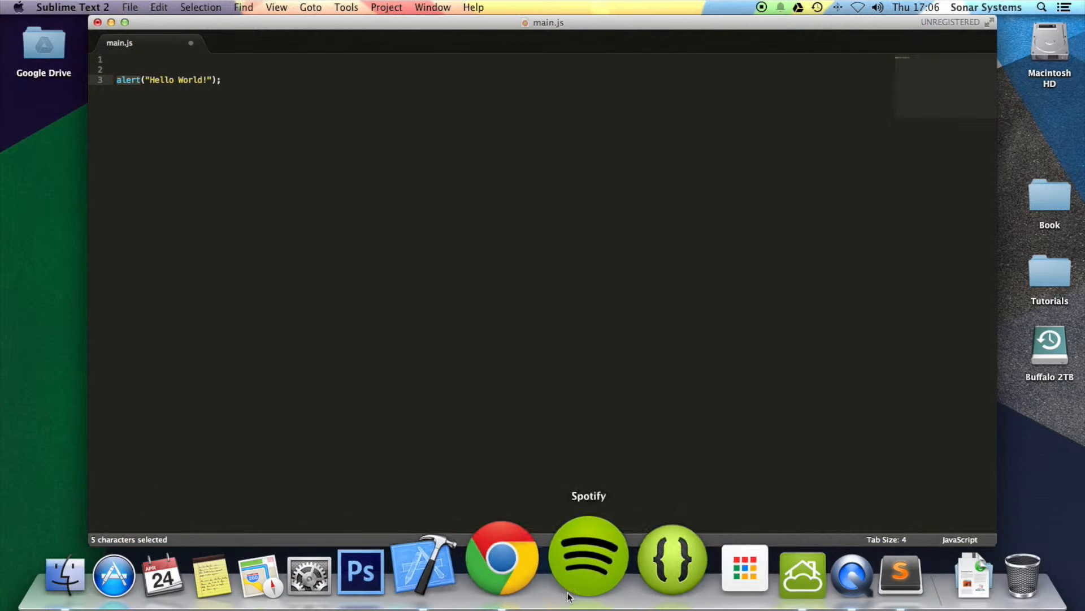
left_click(503, 560)
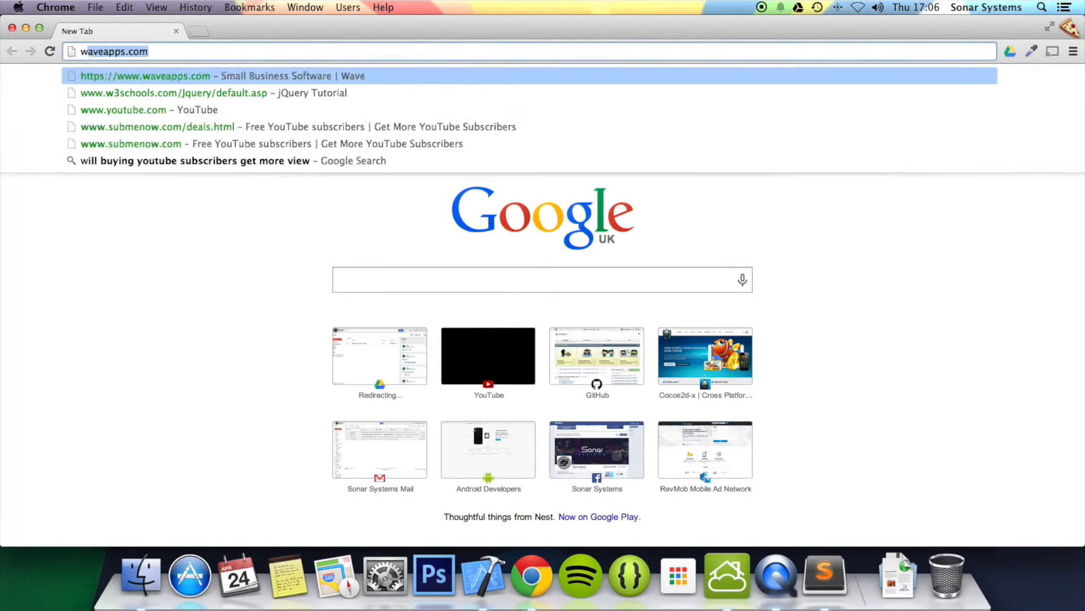
Go to the W3Schools JavaScript tutorial and scroll past its introductory sections.
type("w3schools.com/js/DEFAULT.asp")
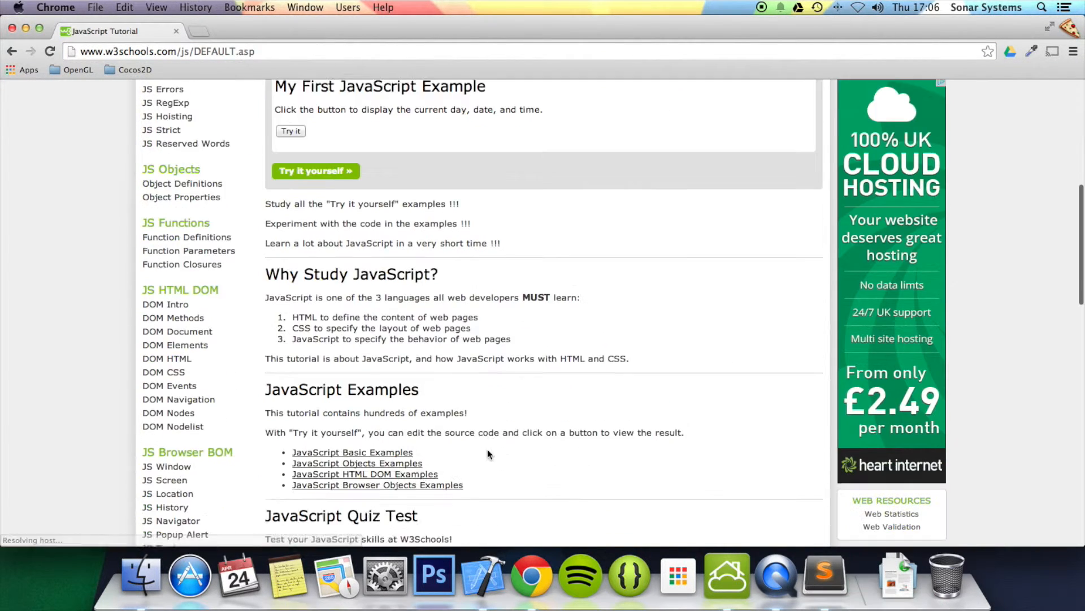
scroll("down", 3)
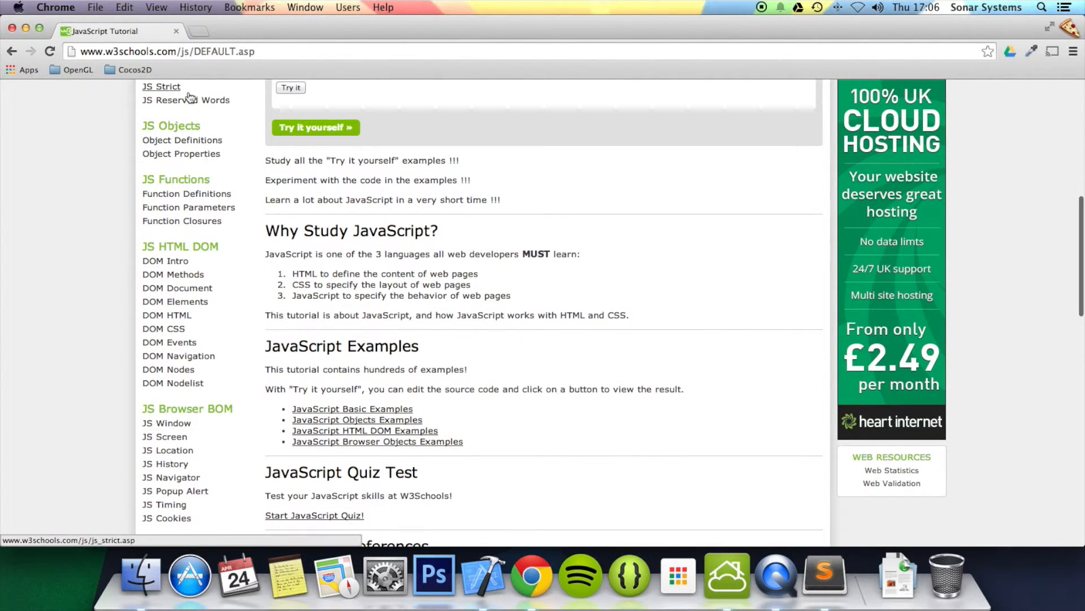
Open the JS Reserved Words reference and browse down through its tables of words to avoid.
left_click(185, 100)
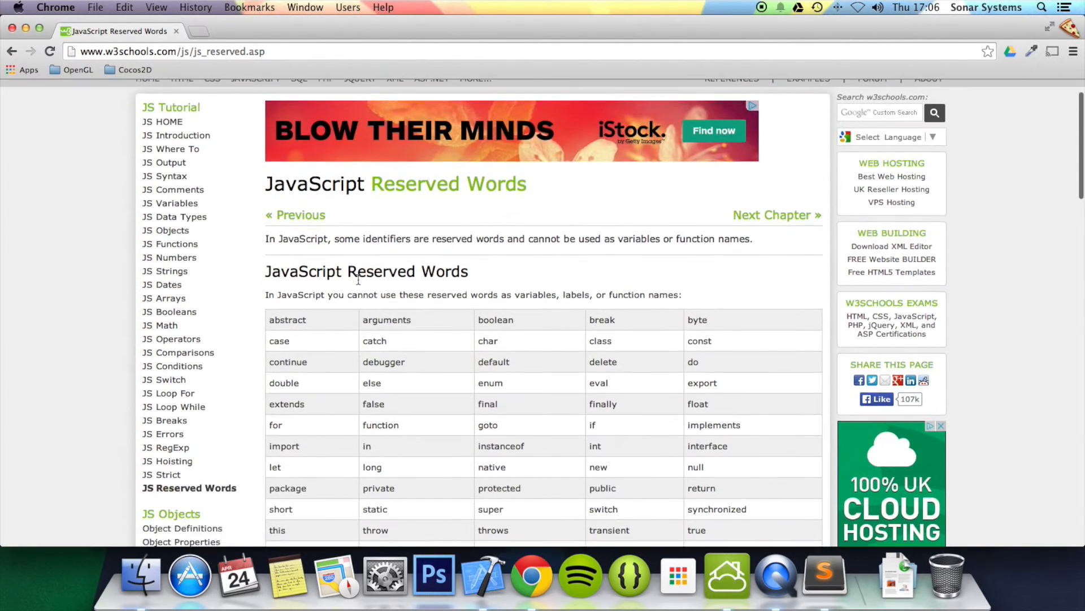
scroll("down", 3)
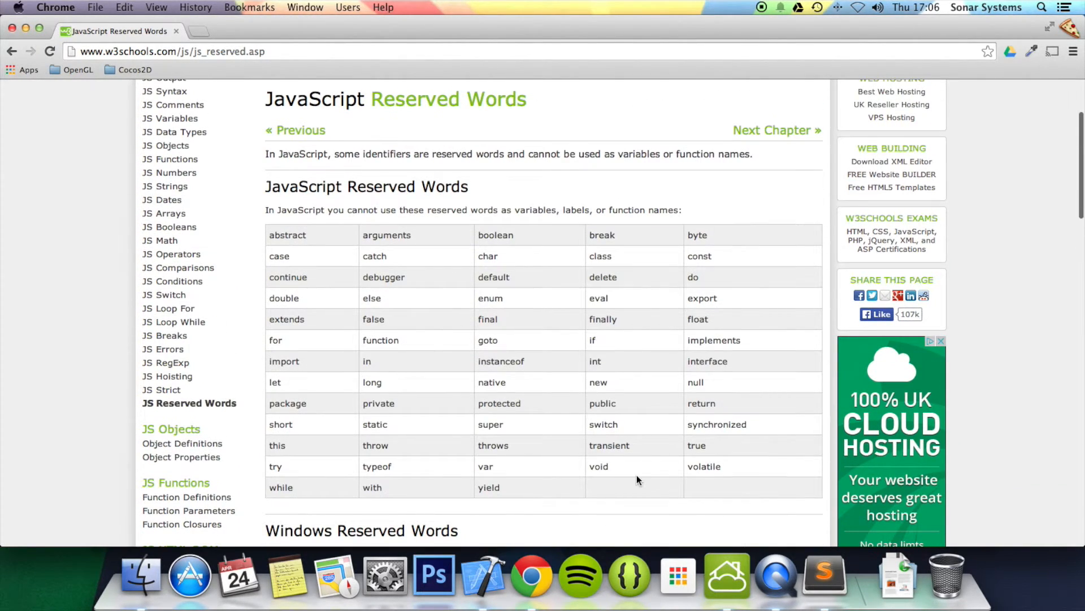
scroll("down", 3)
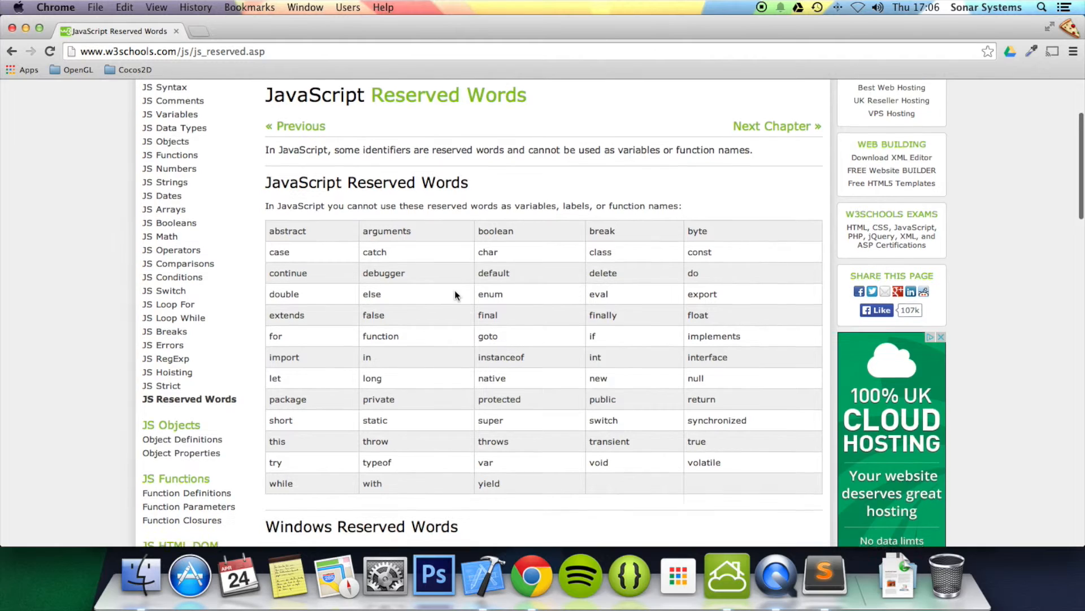
scroll("down", 3)
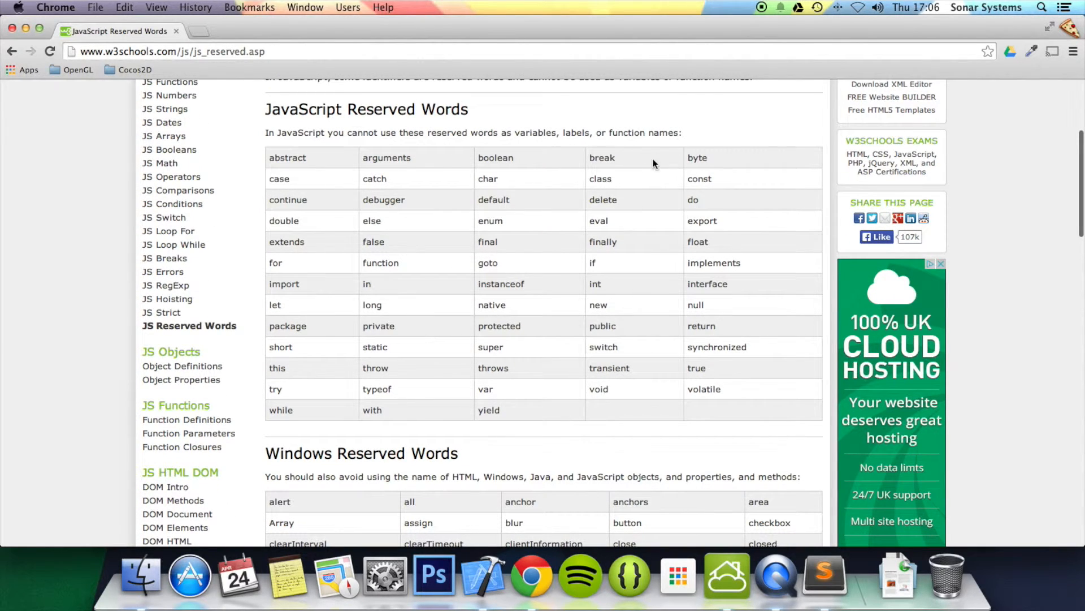
scroll("down", 3)
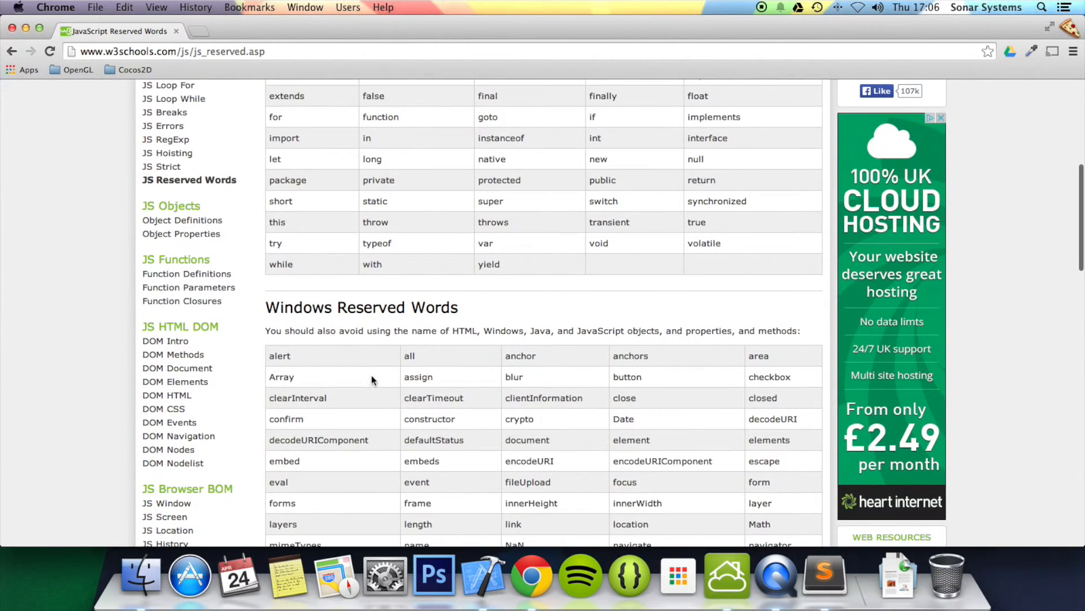
scroll("down", 3)
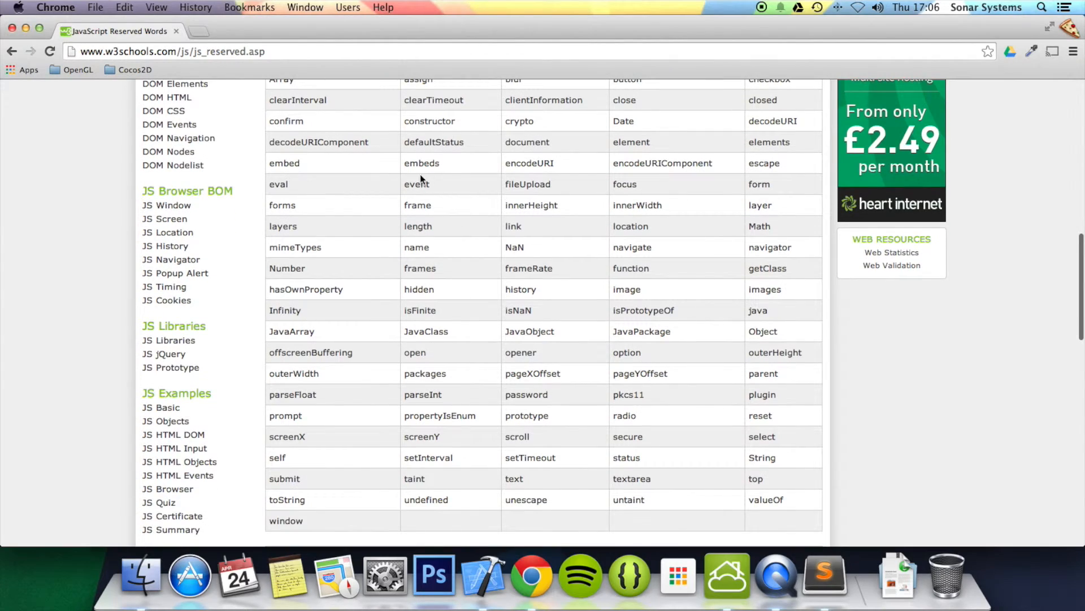
scroll("down", 3)
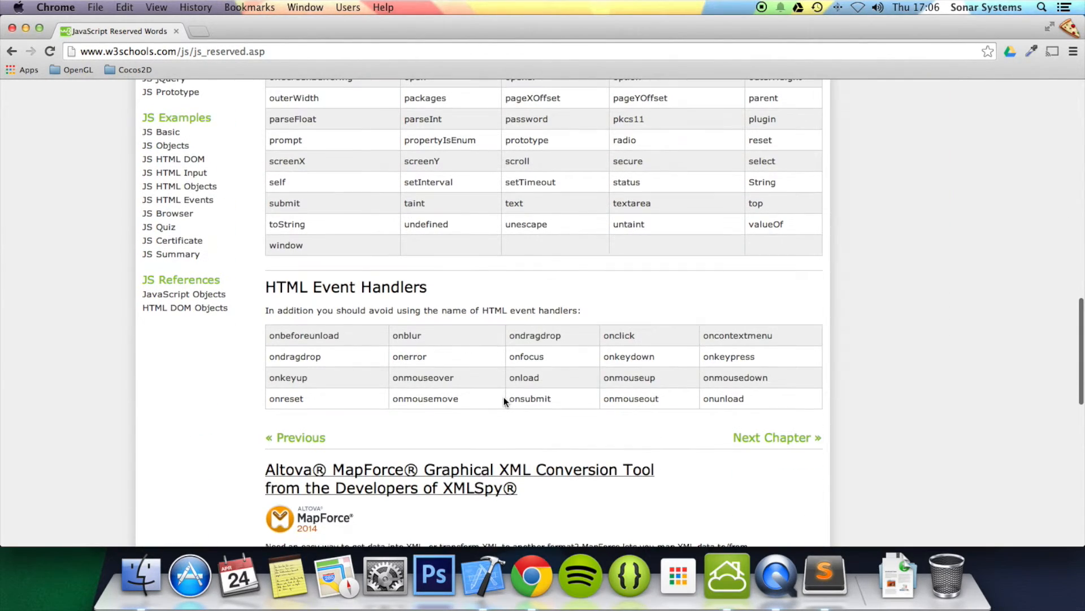
scroll("up", 3)
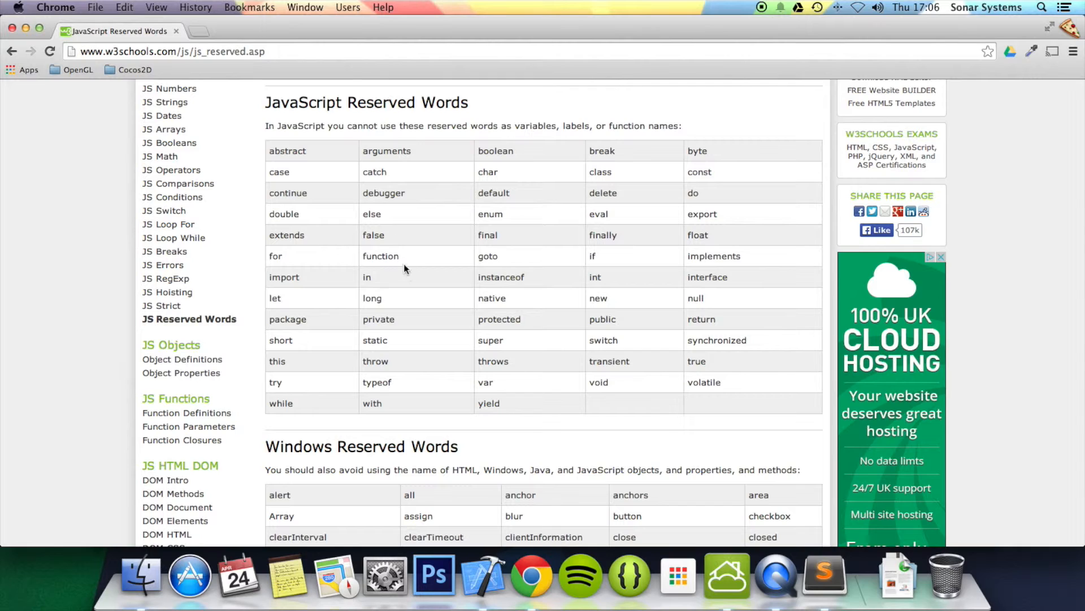
mouse_move(421, 293)
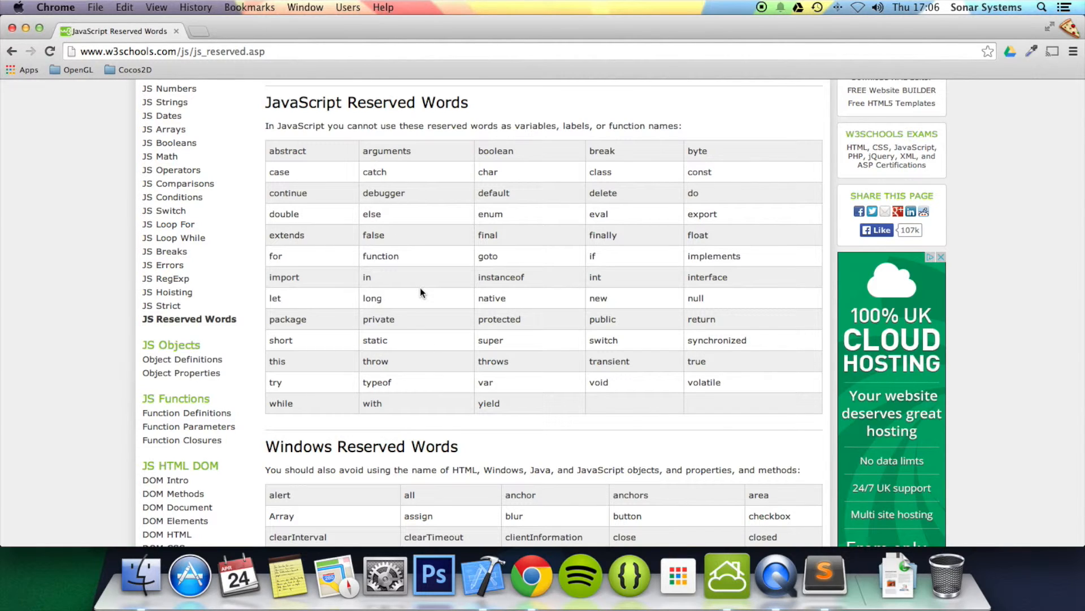